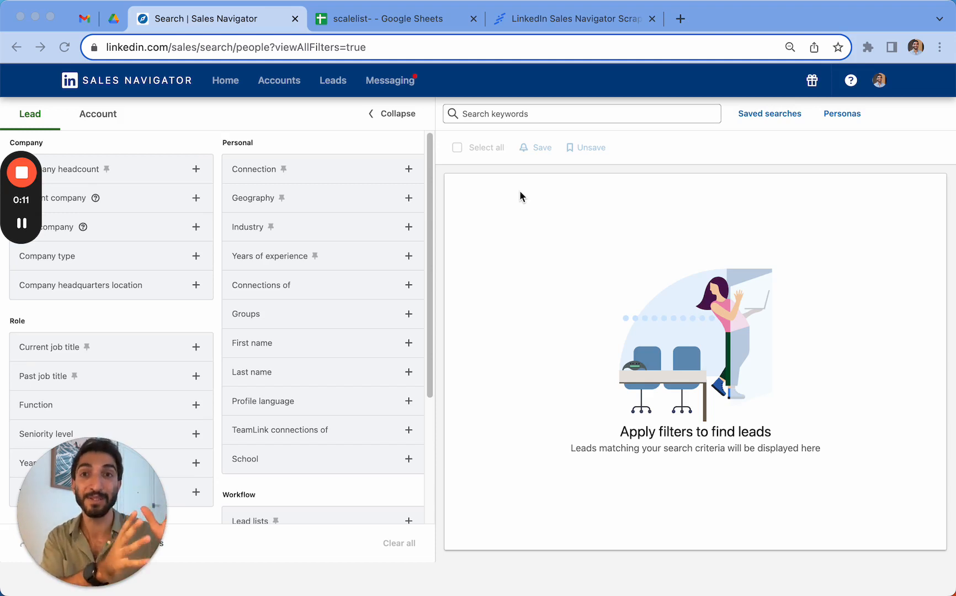
mouse_move(512, 190)
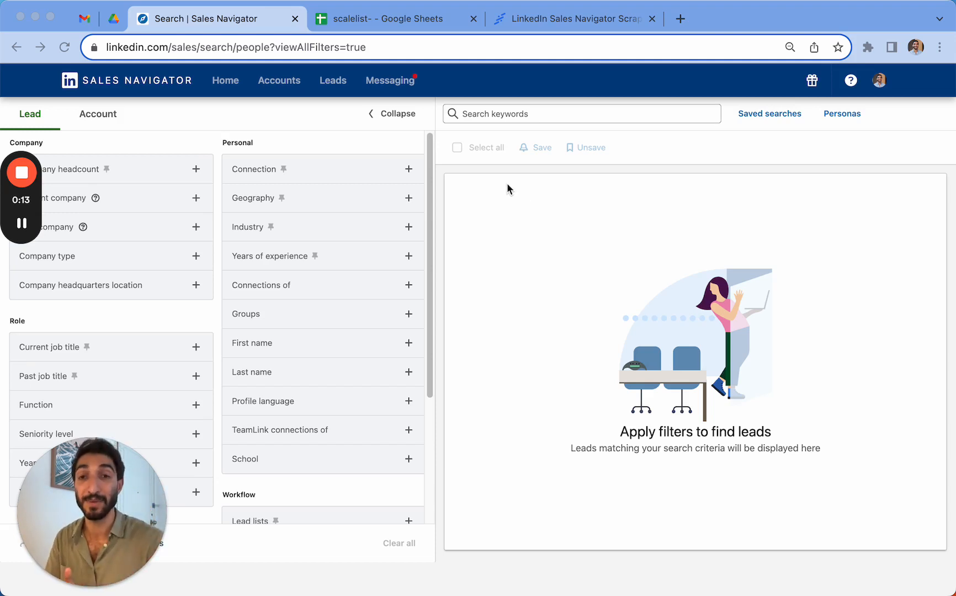
Switch to the scalelist.com tab showing the Sales Navigator email-list homepage
click(573, 19)
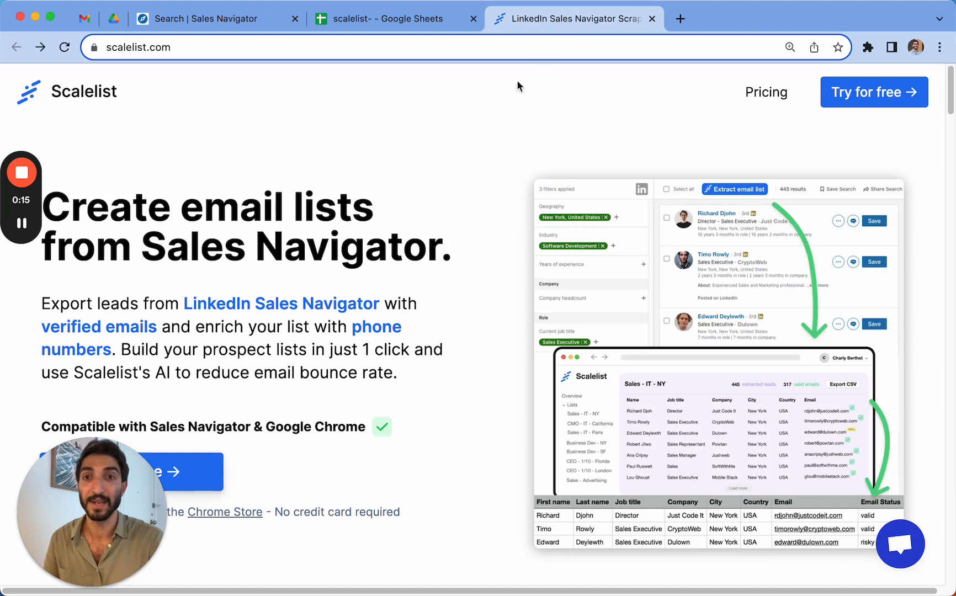
mouse_move(497, 127)
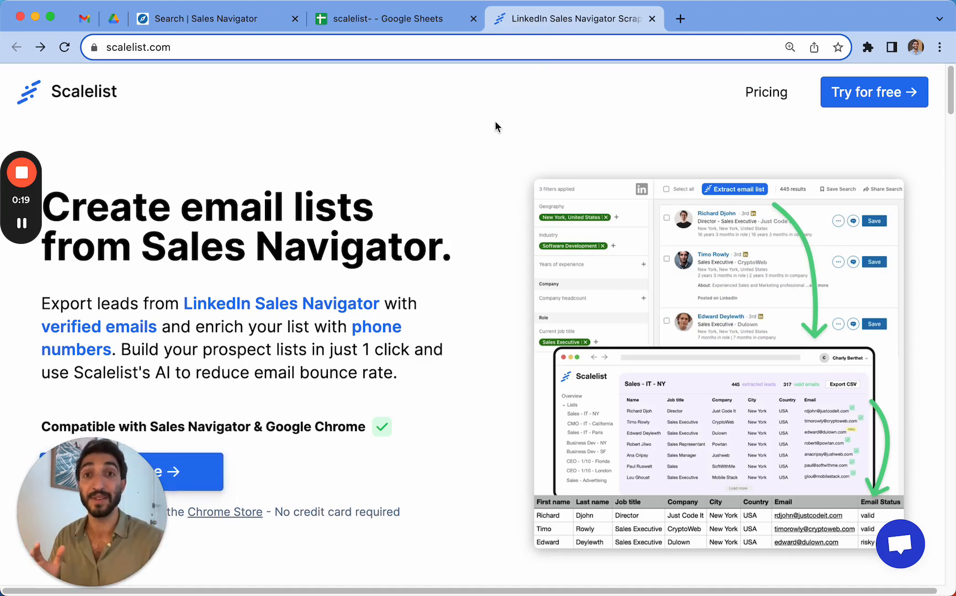
Switch to the scalelist Google Sheets tab listing exported London leads and emails
click(396, 18)
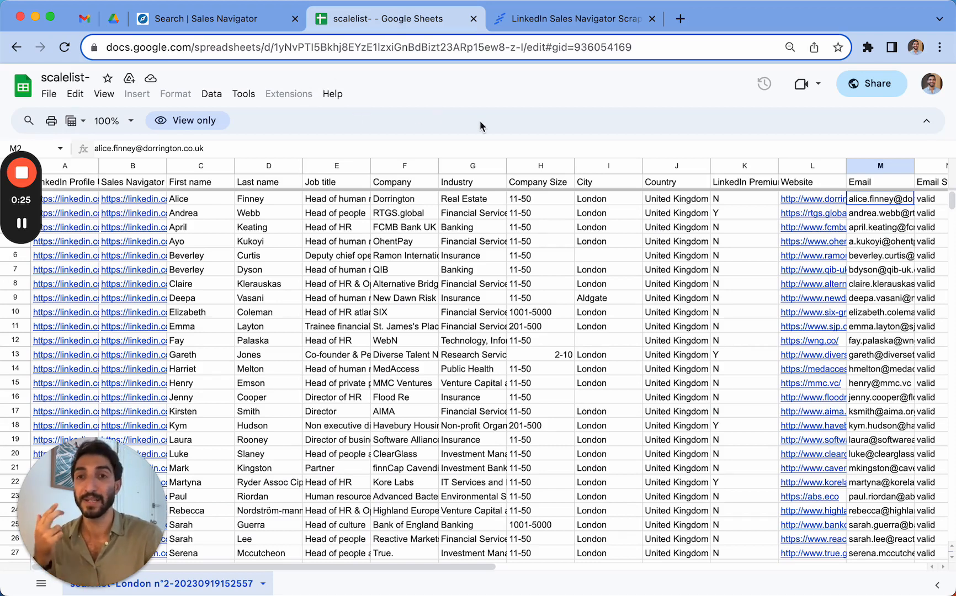
mouse_move(531, 112)
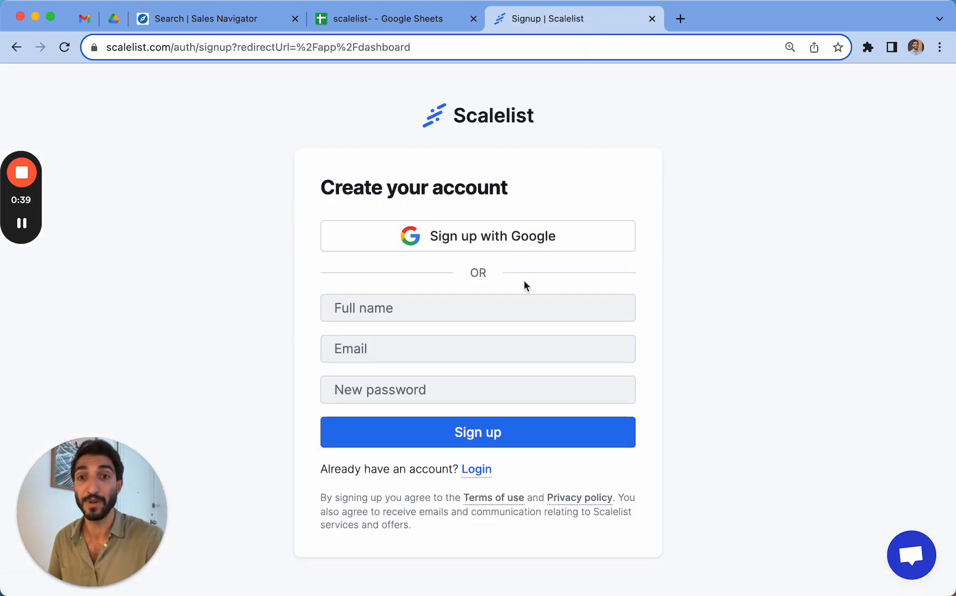
Fill the sign-up form with 'youssef' and the suggested email, then submit it
click(479, 349)
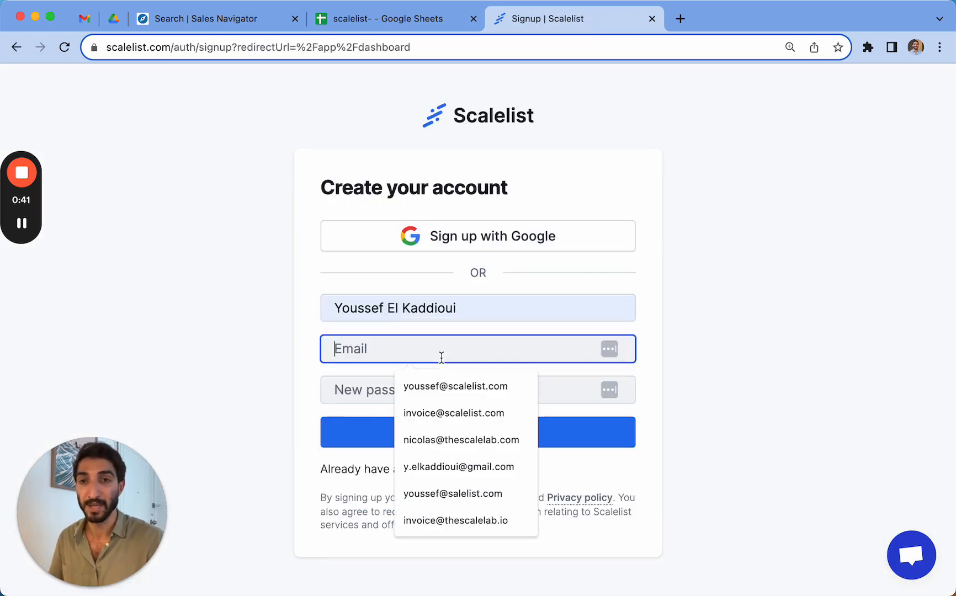
text(youssef)
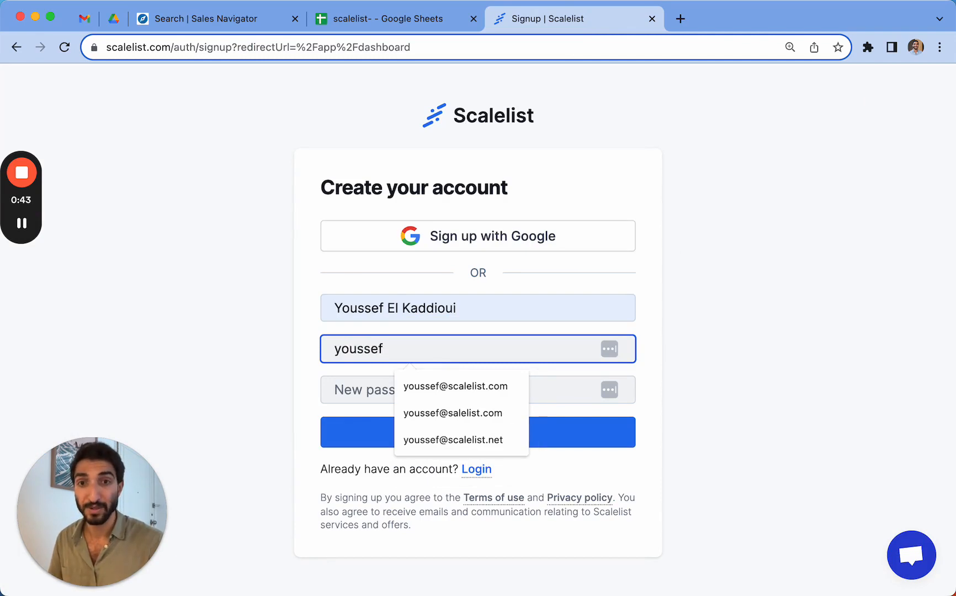
click(454, 440)
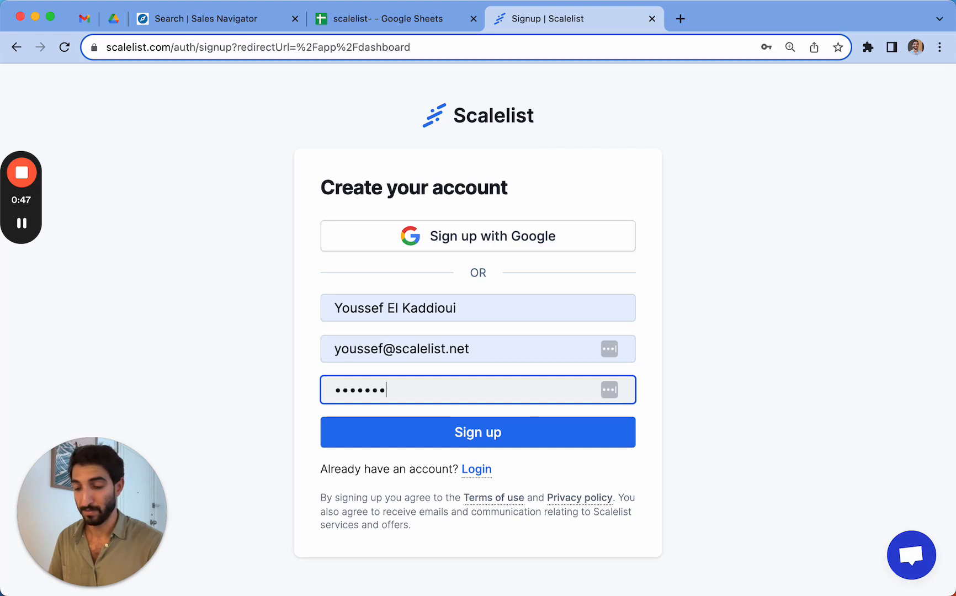
click(478, 433)
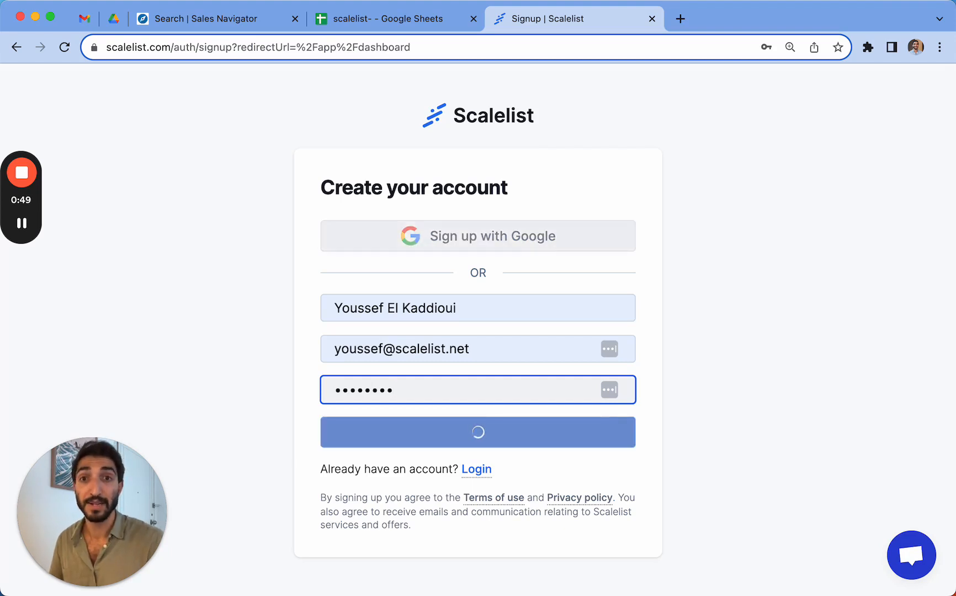
click(477, 432)
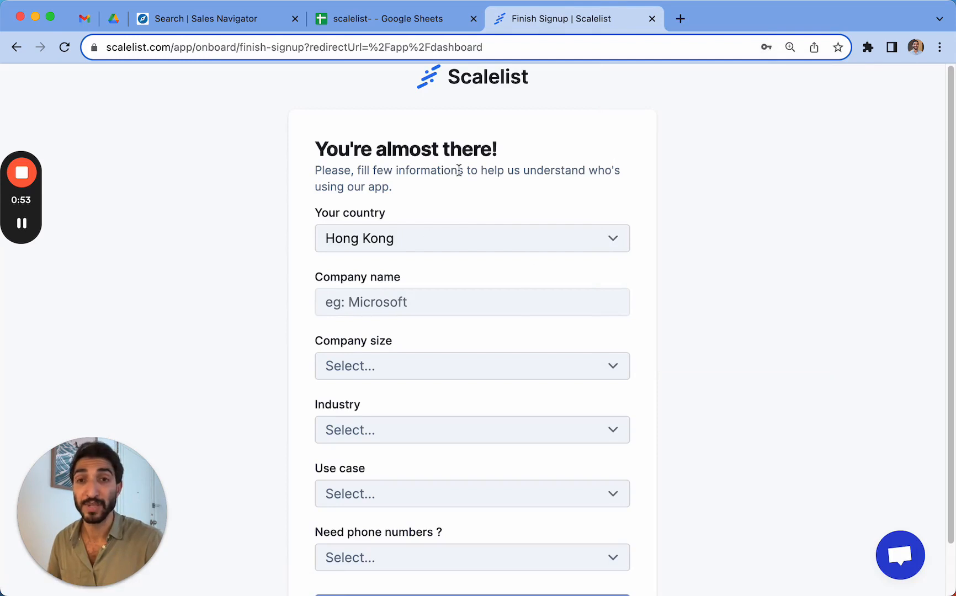
Submit onboarding with company Scalelist, size 11-50, Sales use case and phone numbers Yes
scroll(down, 3)
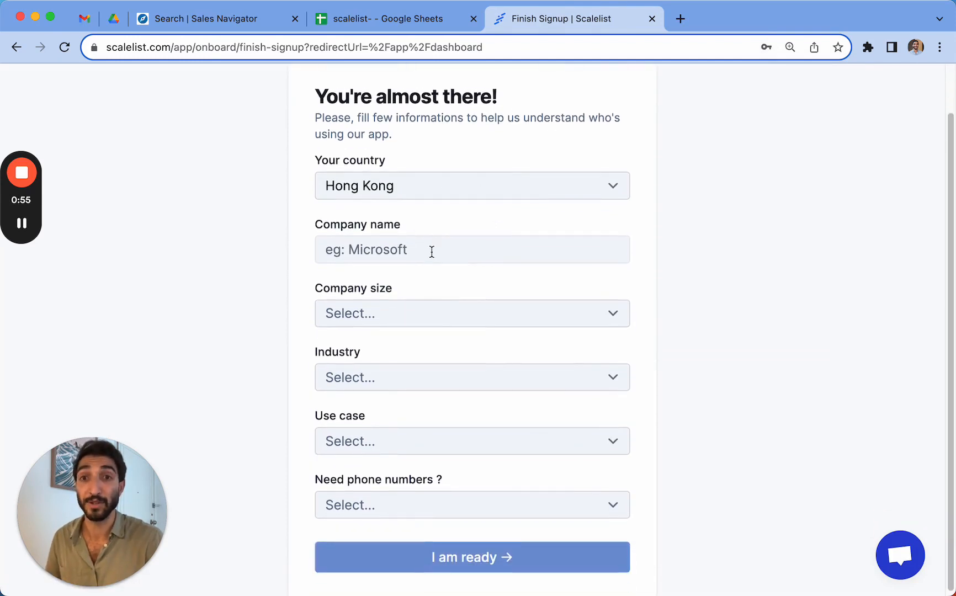
text(Scalelis)
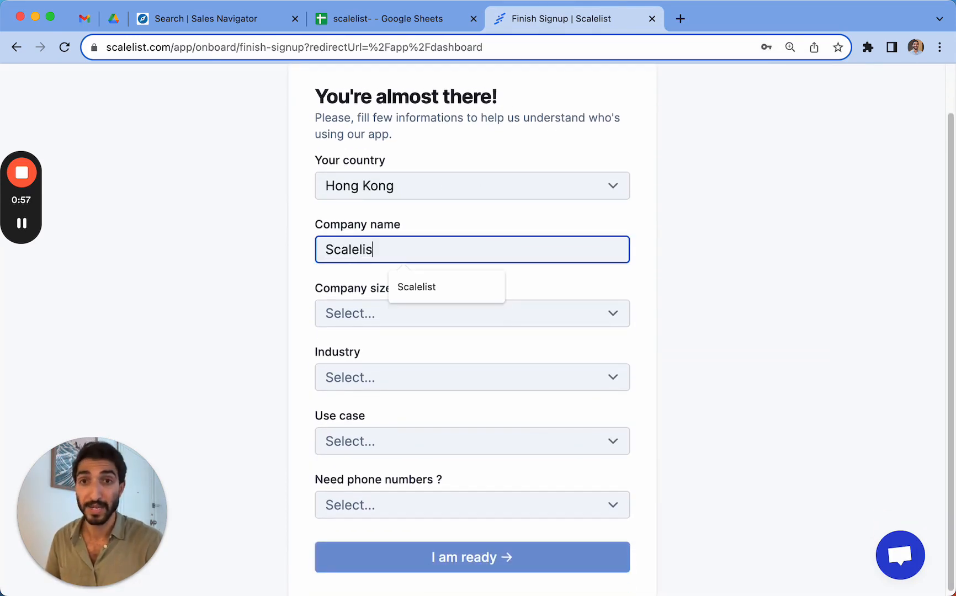
click(471, 314)
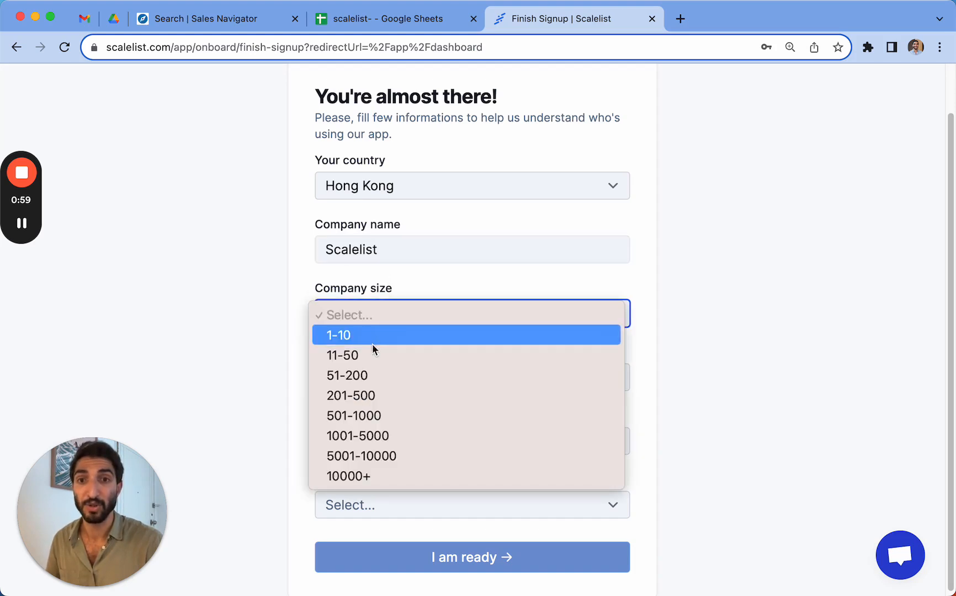
click(344, 355)
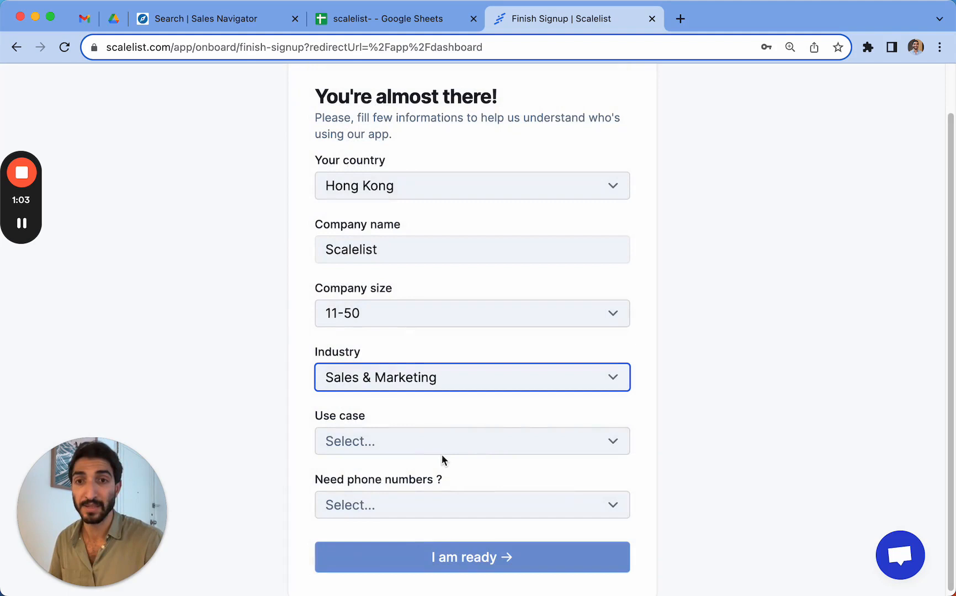
click(472, 441)
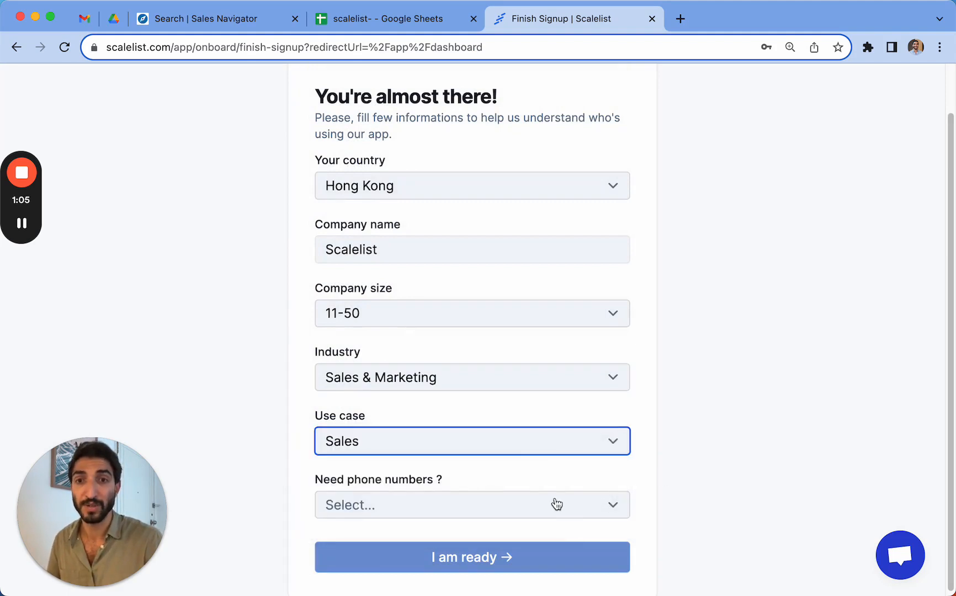
click(472, 505)
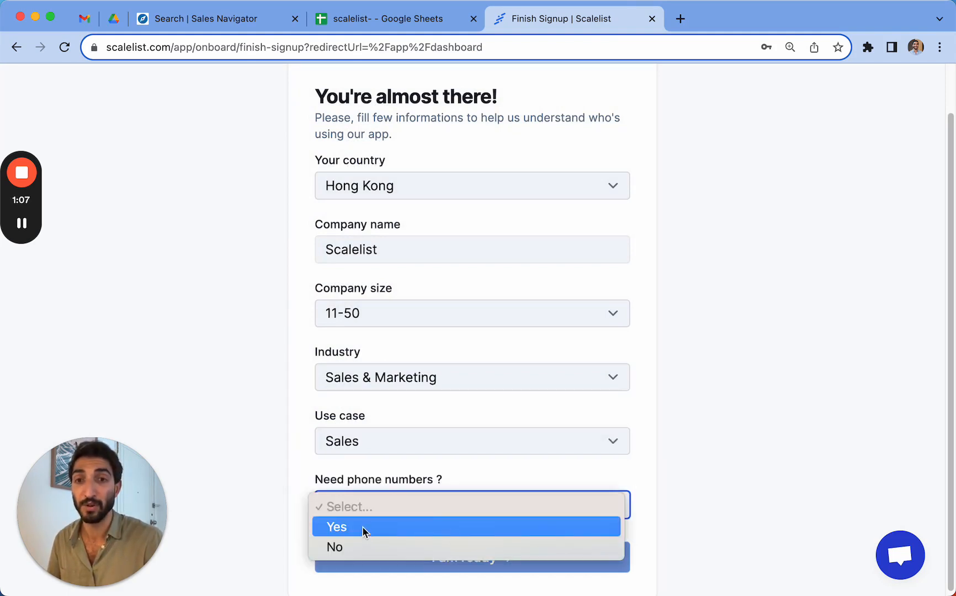
click(336, 526)
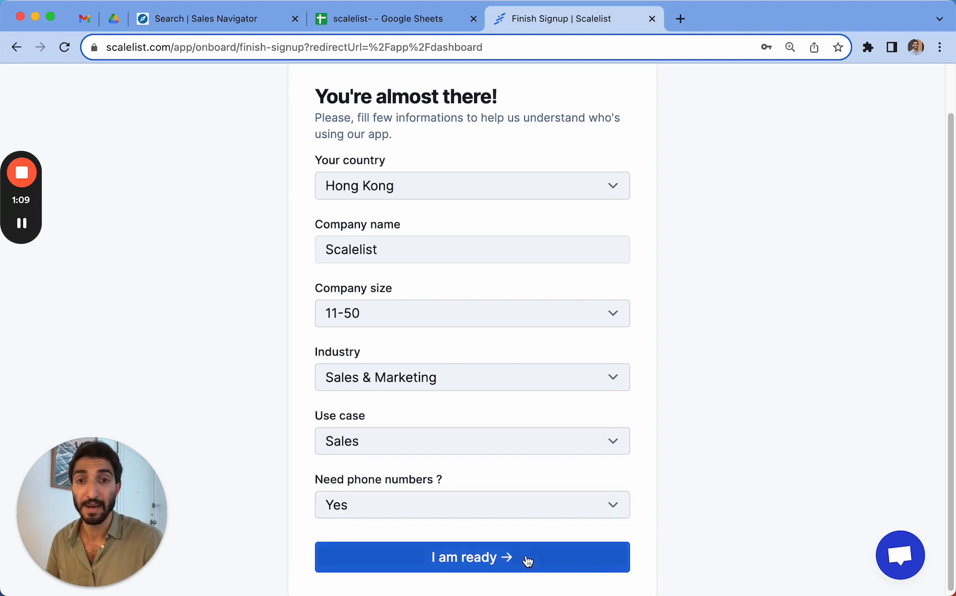
click(471, 557)
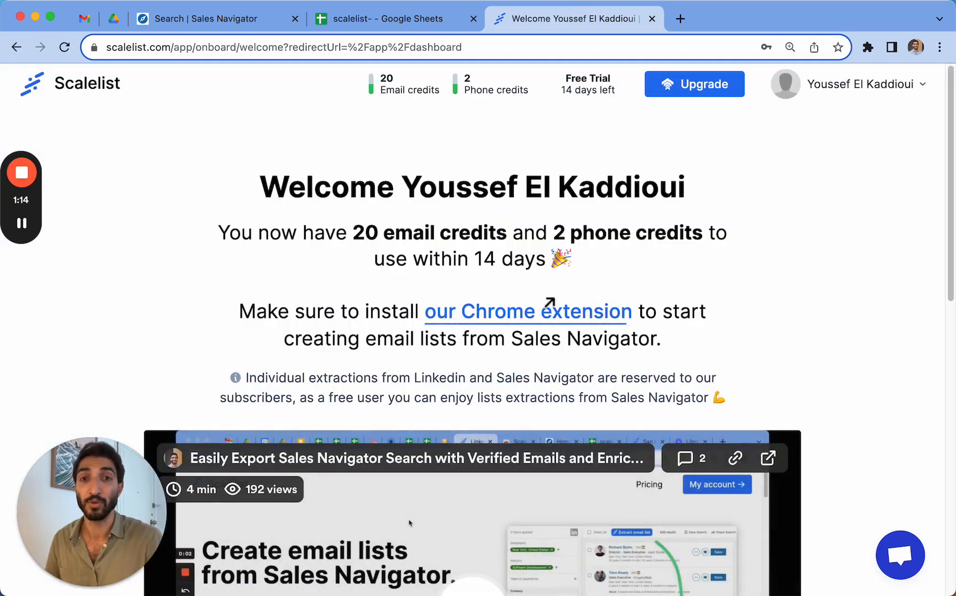
mouse_move(527, 312)
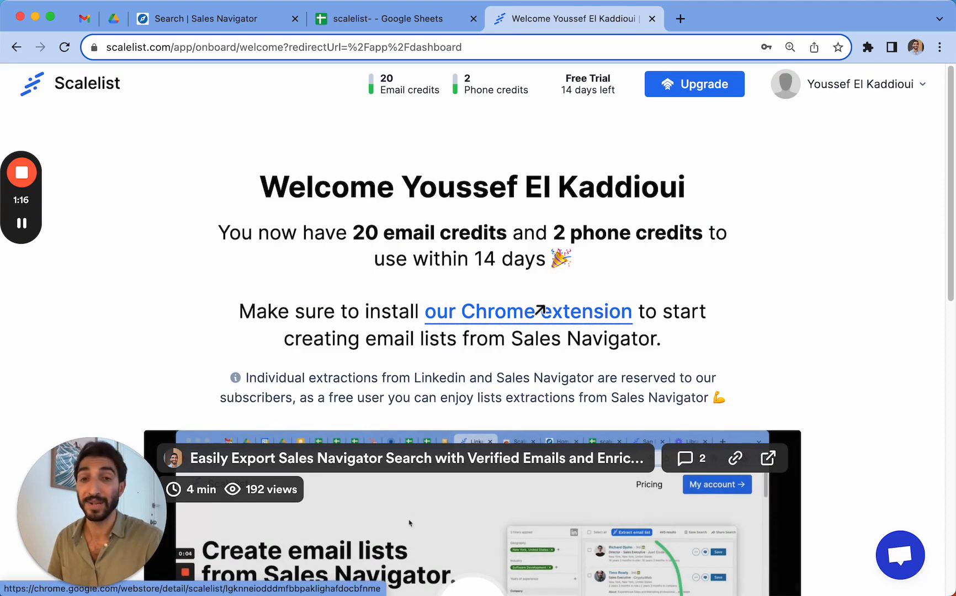
Add the Scalelist LinkedIn Scraper & Email Finder extension to Chrome, then return to Sales Navigator
click(529, 311)
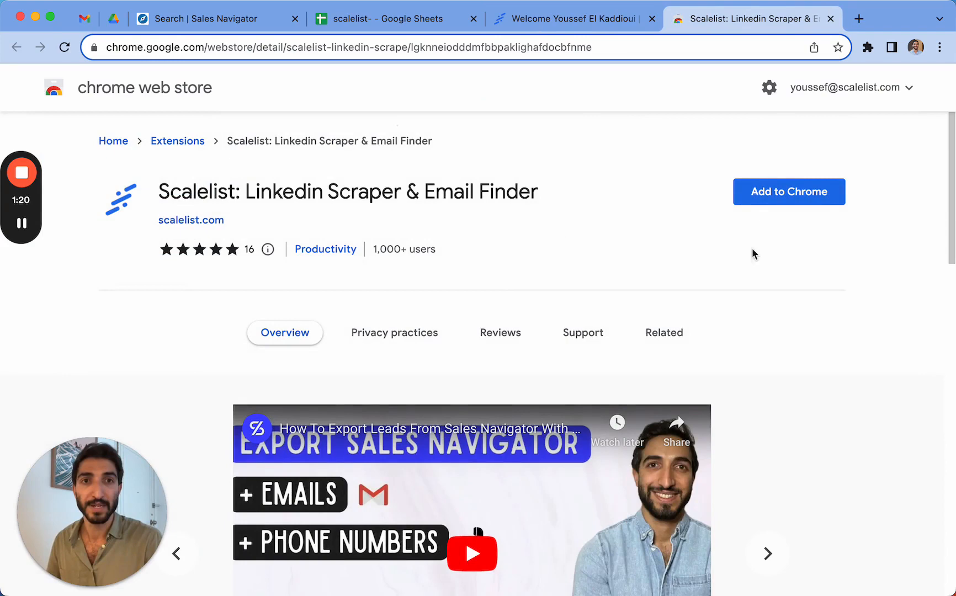
click(789, 192)
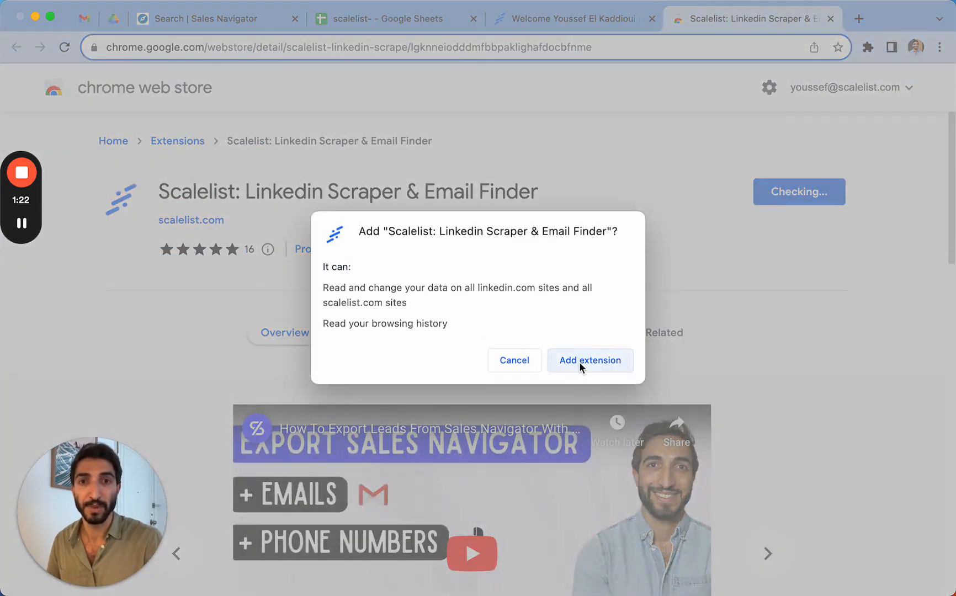
click(589, 361)
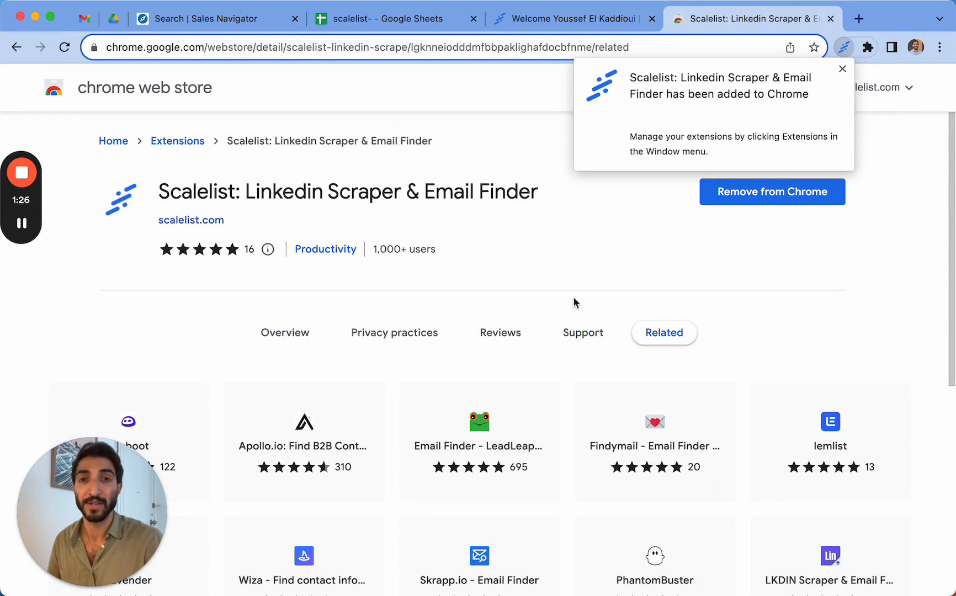
click(210, 19)
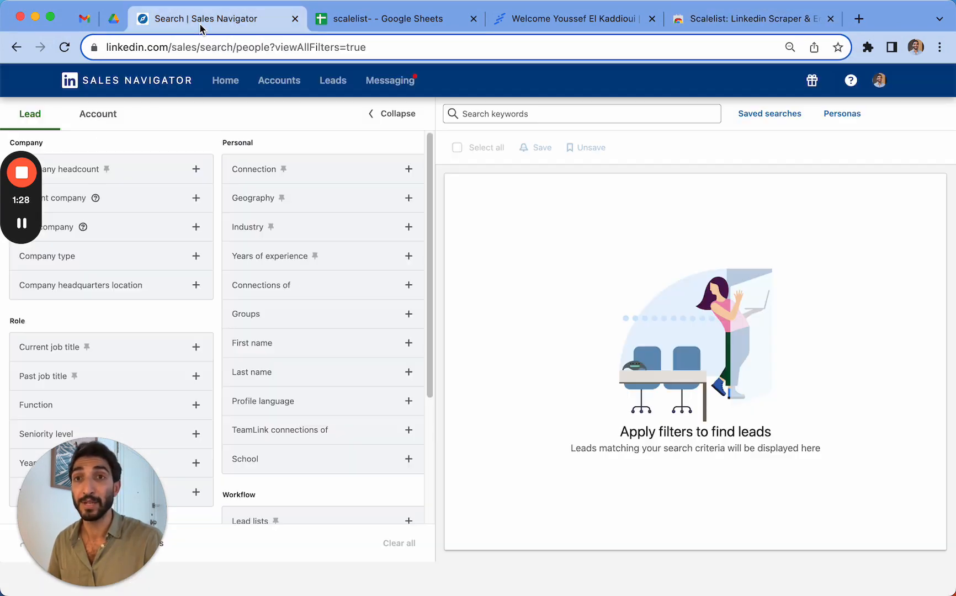
mouse_move(874, 154)
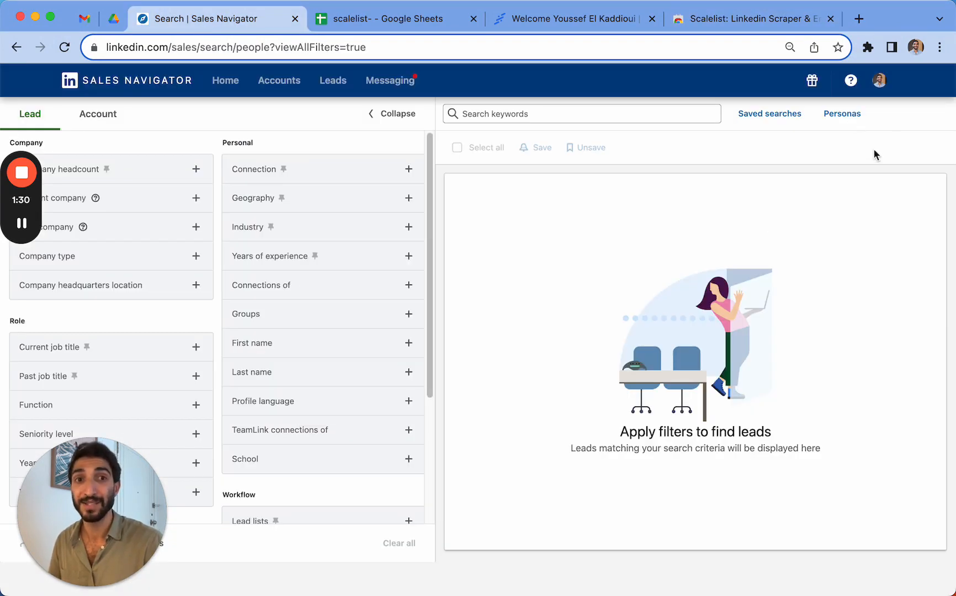
mouse_move(363, 92)
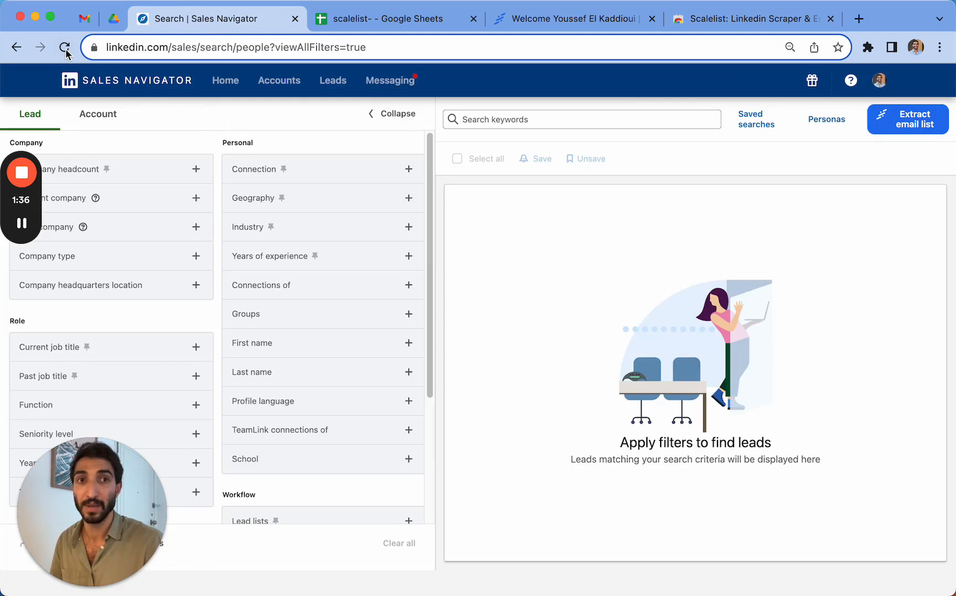
mouse_move(893, 143)
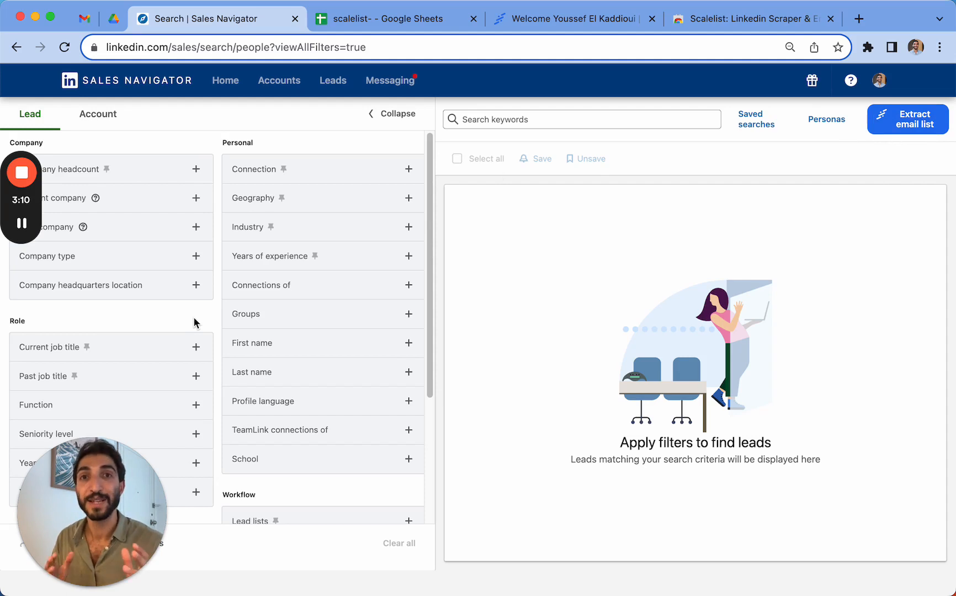
mouse_move(126, 345)
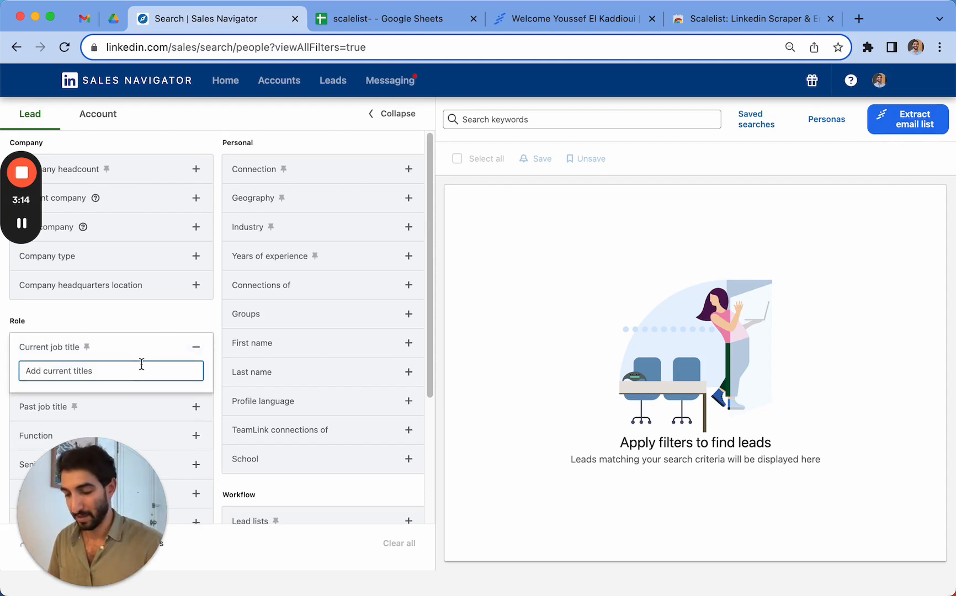
Filter the 'head of human' lead search to London, Financial Services and 11-50 headcount
text(head of human)
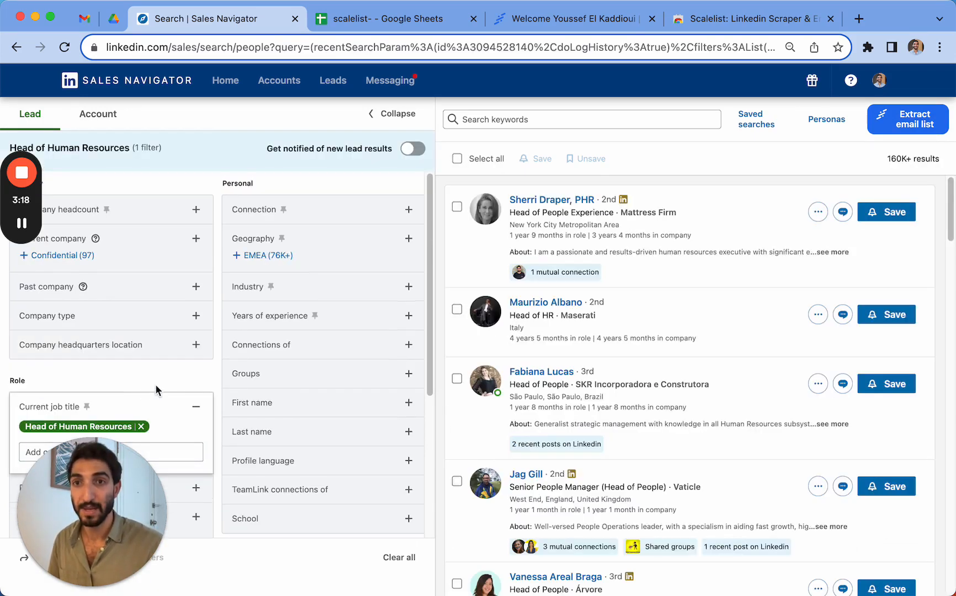
click(257, 239)
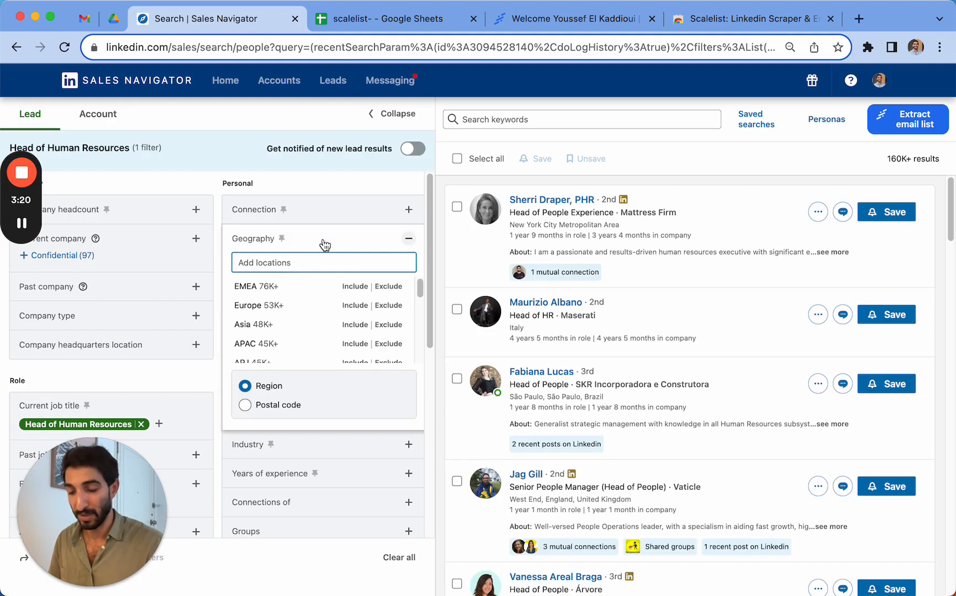
text(london)
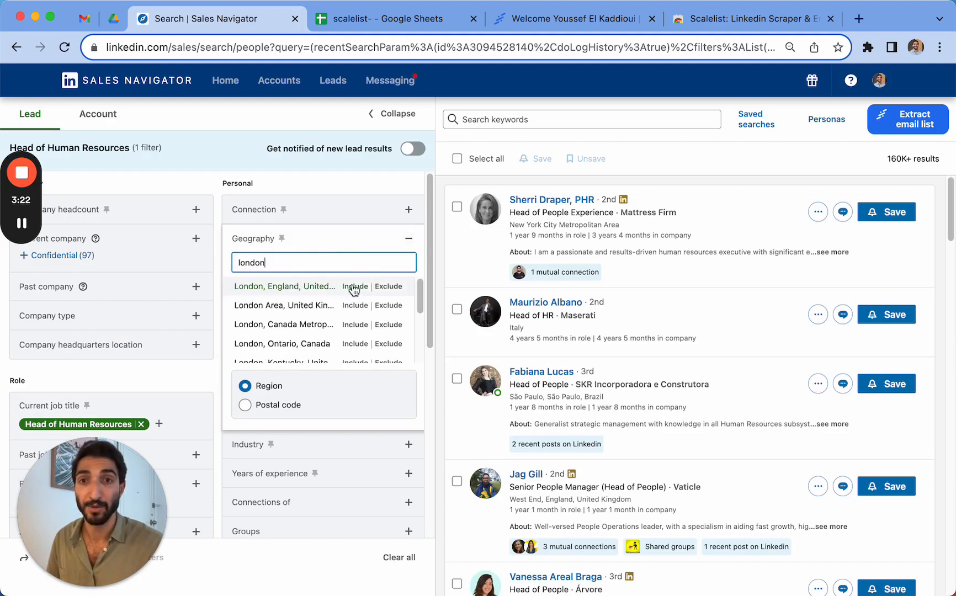
click(355, 287)
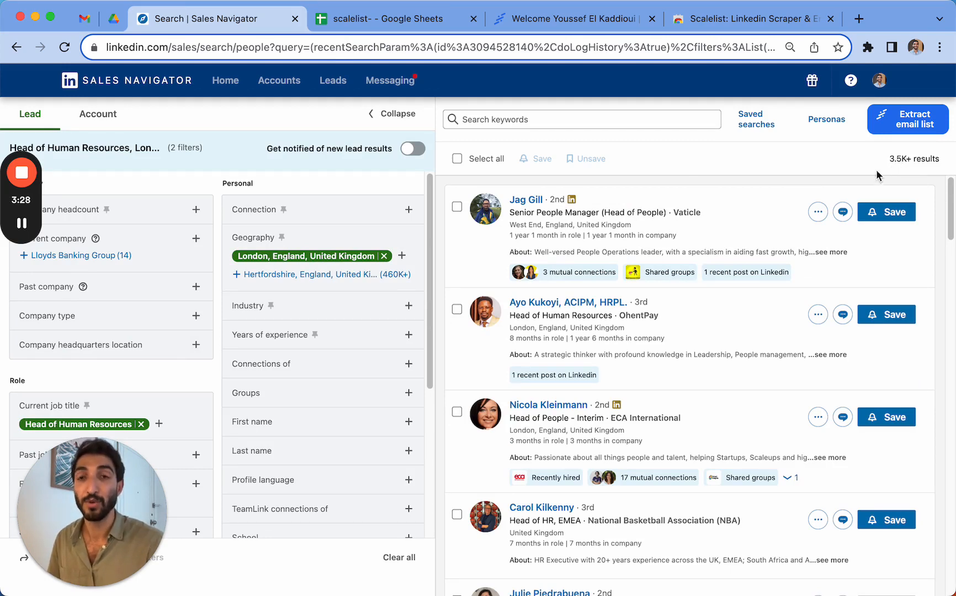
mouse_move(717, 168)
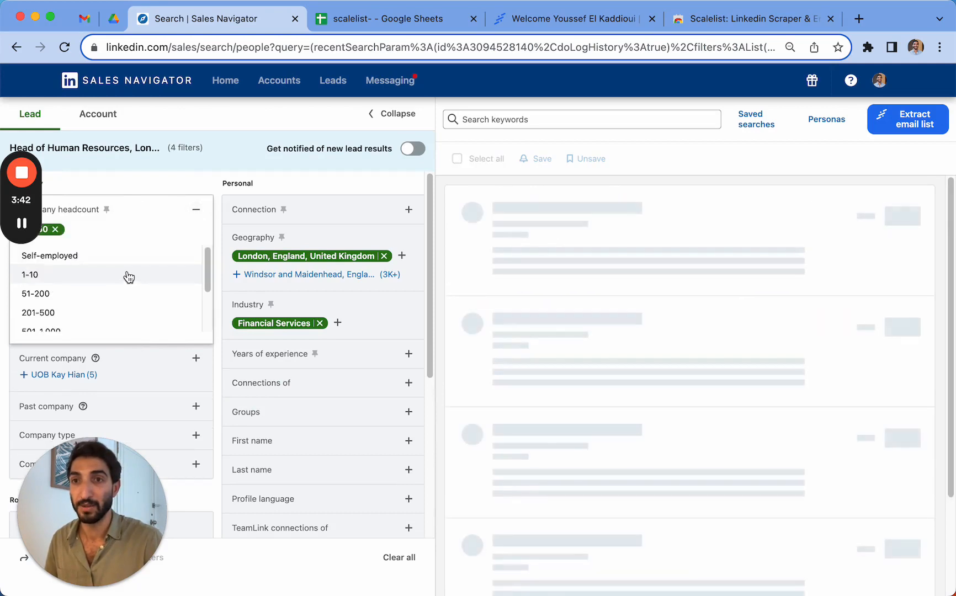
click(30, 274)
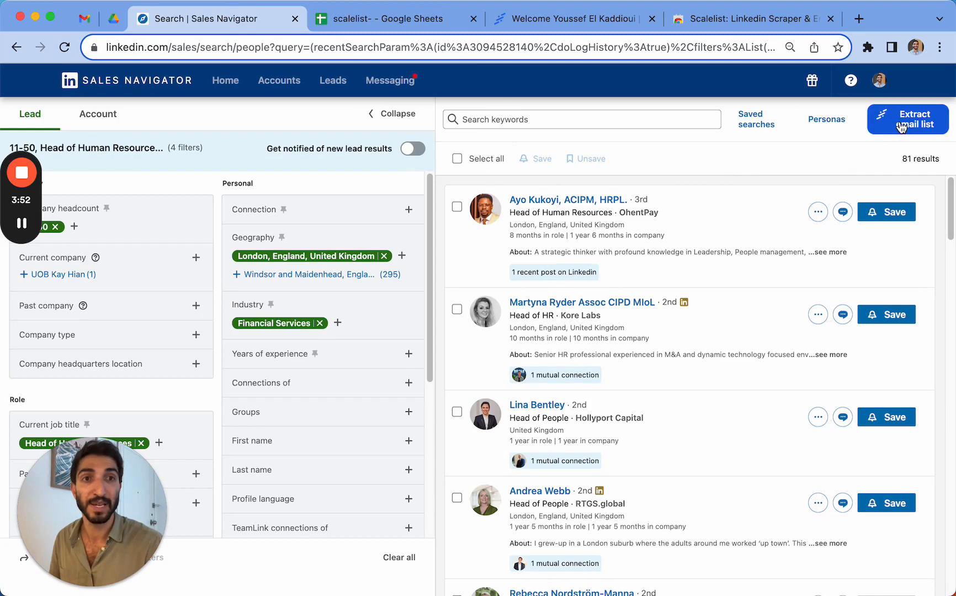
Send the 81 filtered leads to Scalelist with Extract email list
click(908, 119)
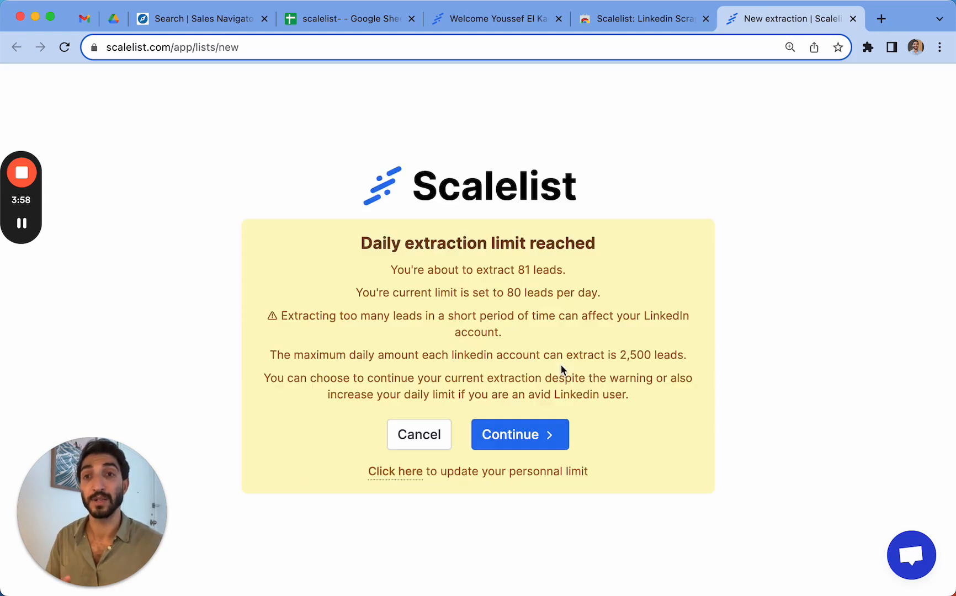
mouse_move(800, 278)
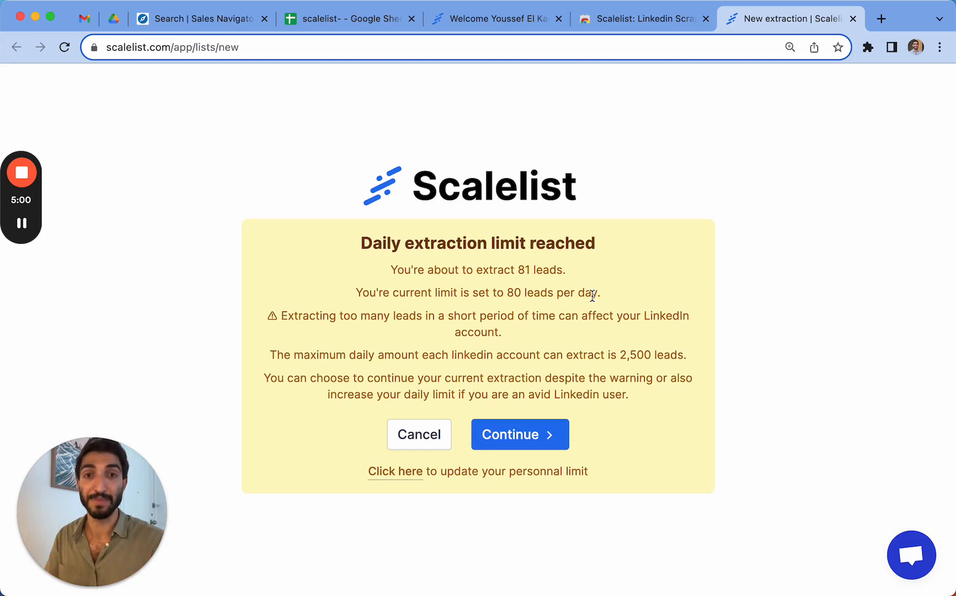
mouse_move(522, 390)
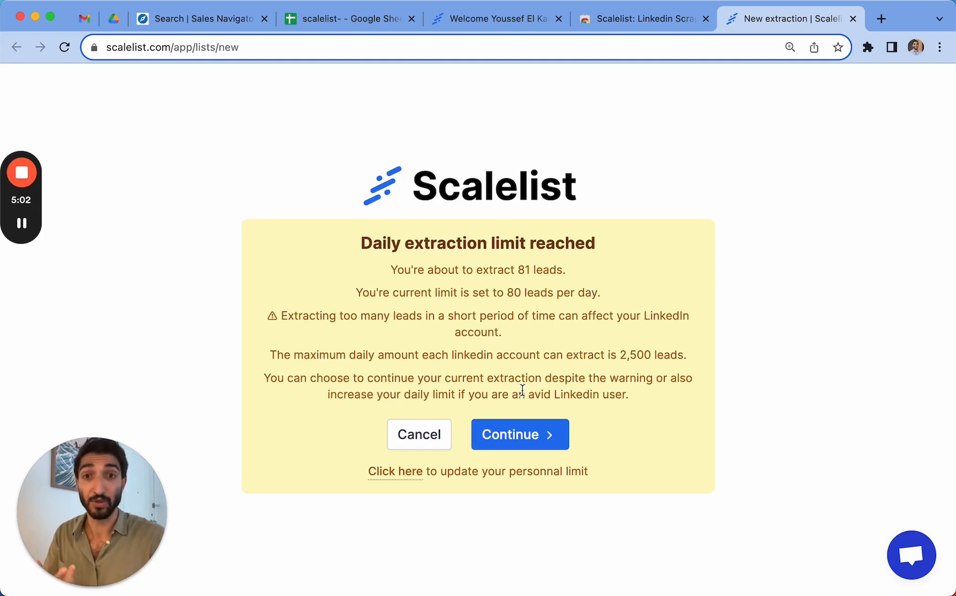
mouse_move(661, 371)
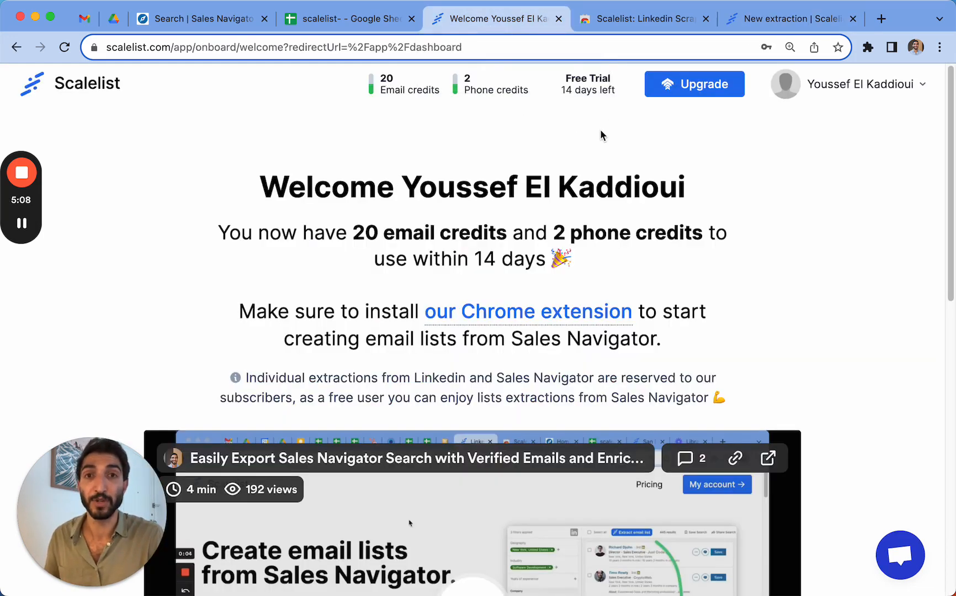
mouse_move(608, 218)
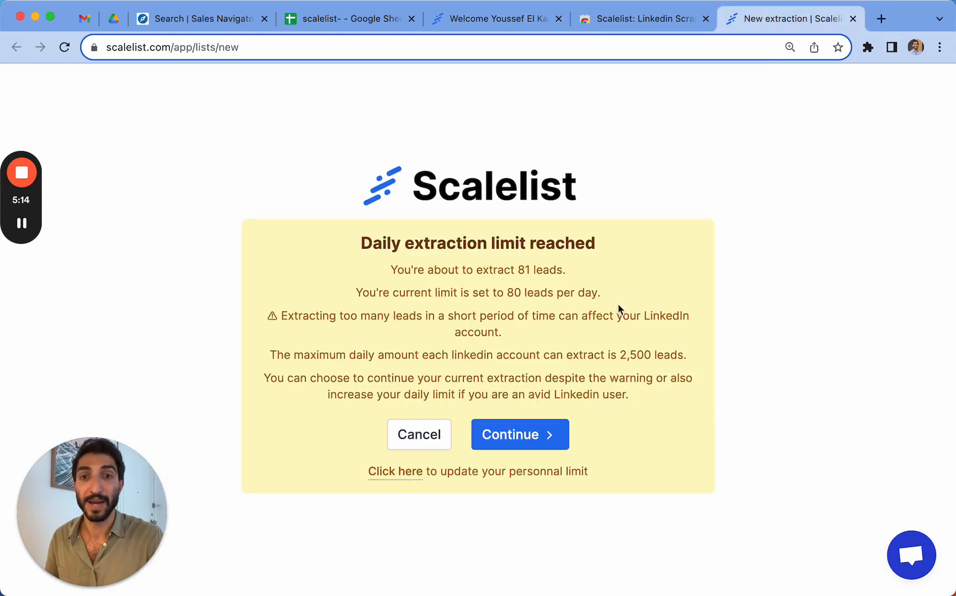
Continue past the daily limit warning to extract all 81 leads into the London list
click(519, 435)
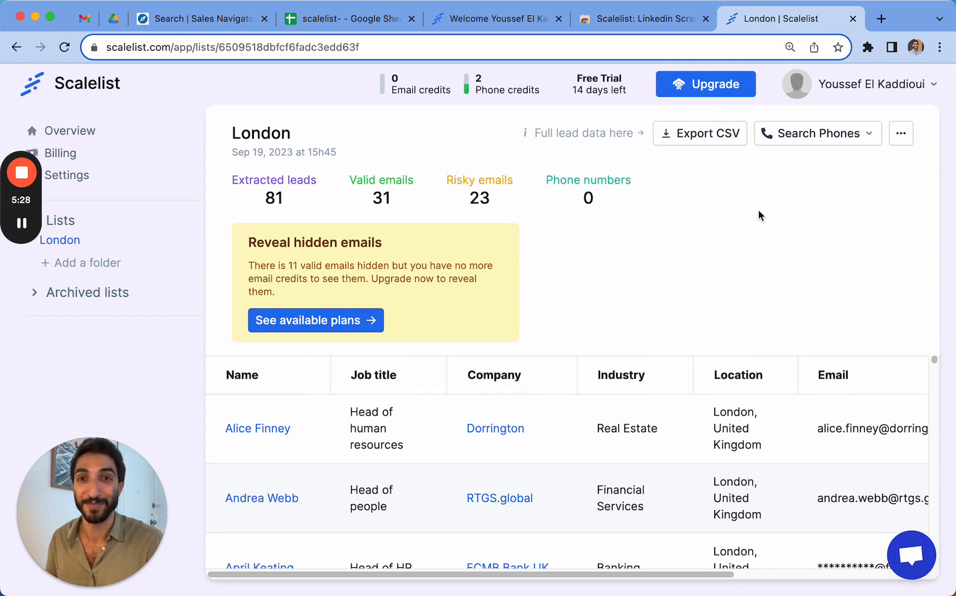
mouse_move(721, 272)
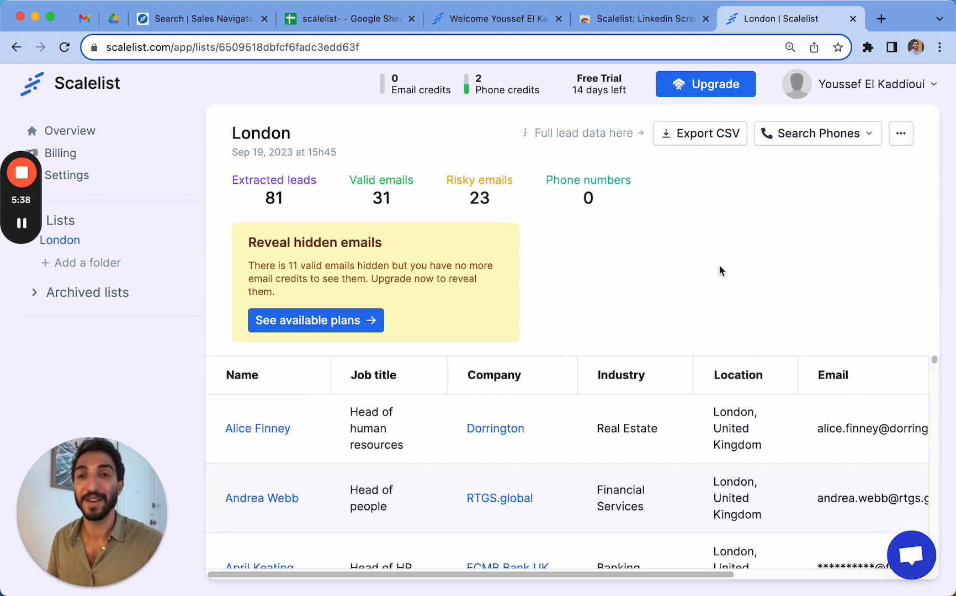
mouse_move(384, 216)
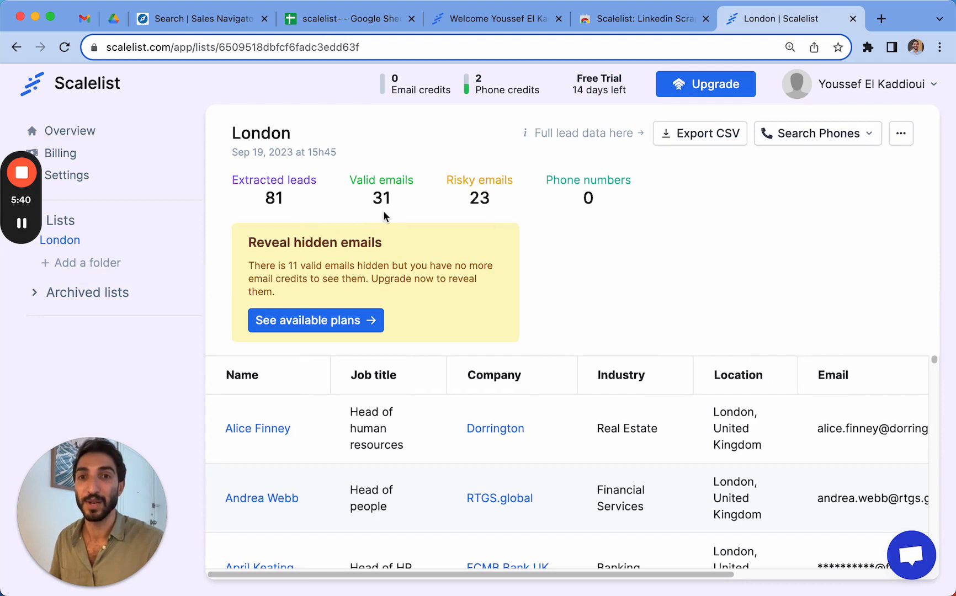
mouse_move(495, 212)
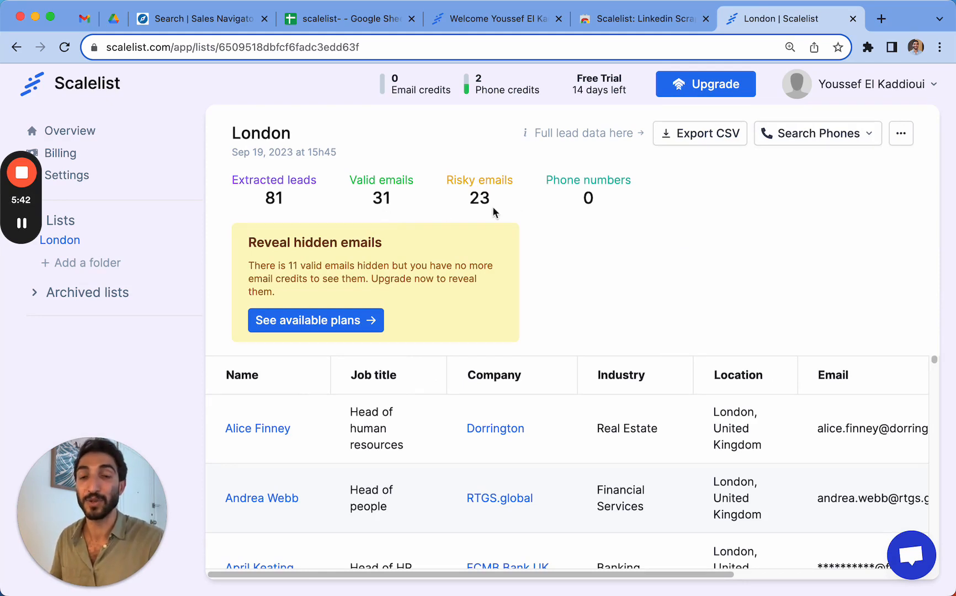
mouse_move(445, 216)
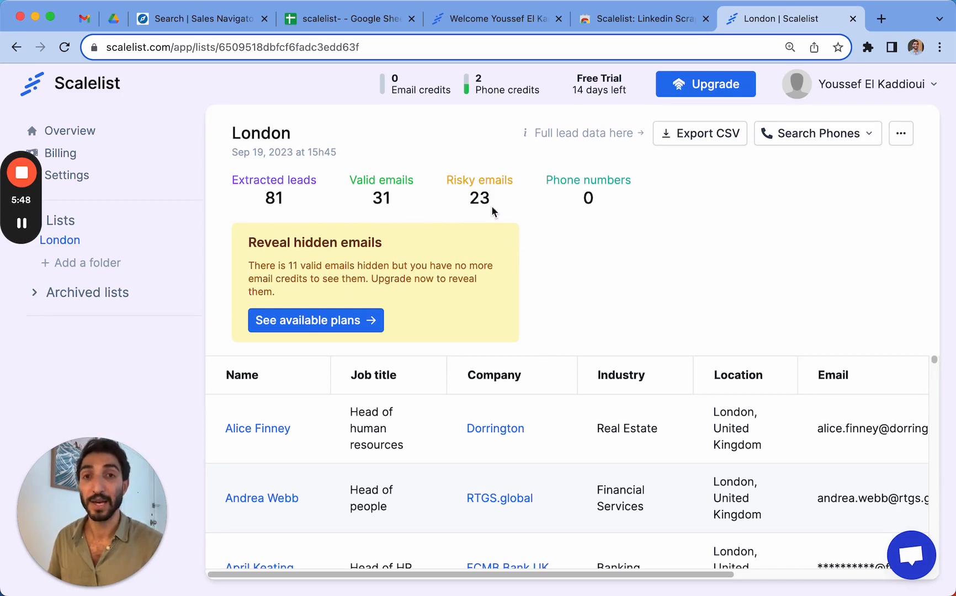
mouse_move(651, 285)
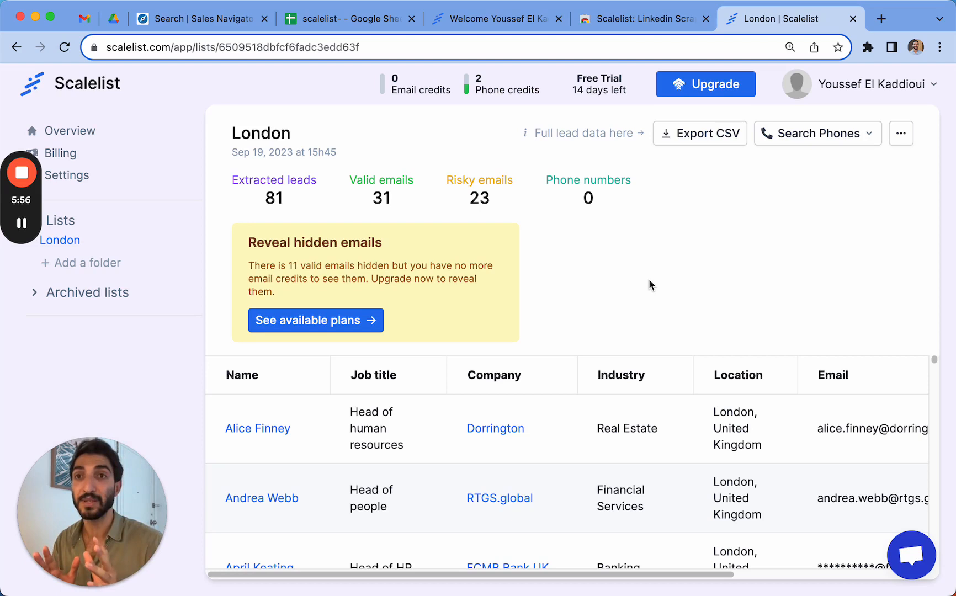
mouse_move(475, 245)
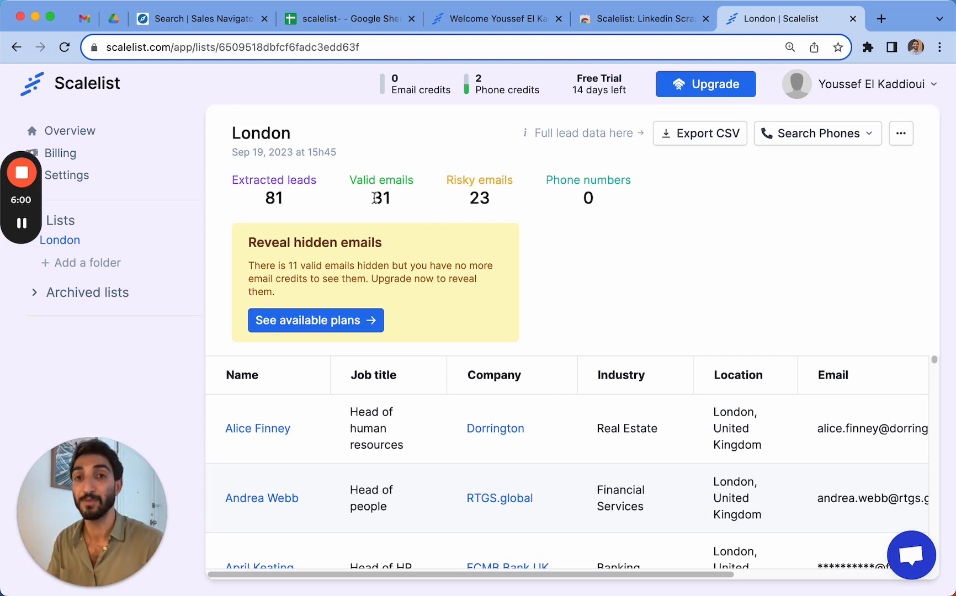
mouse_move(498, 209)
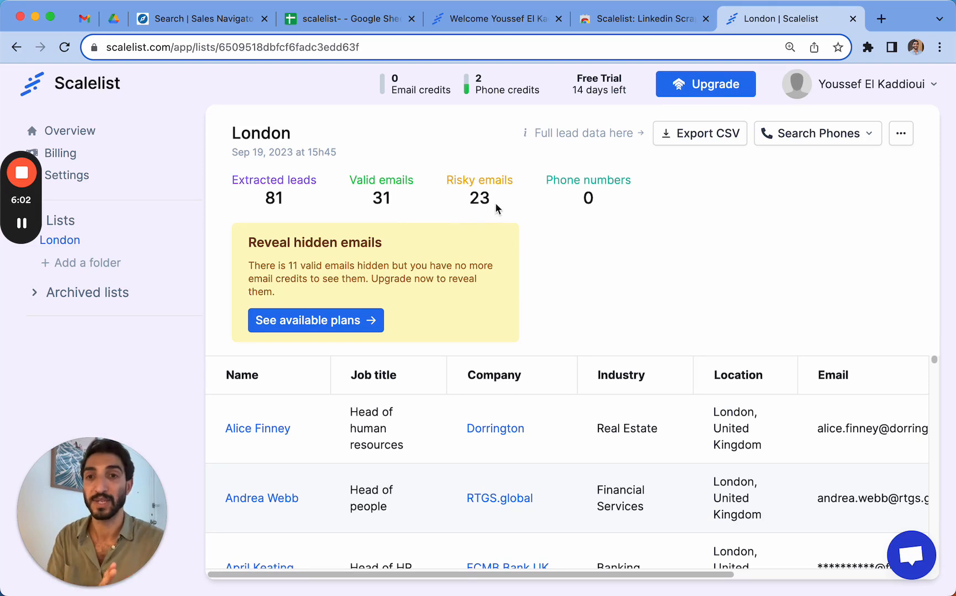
mouse_move(519, 137)
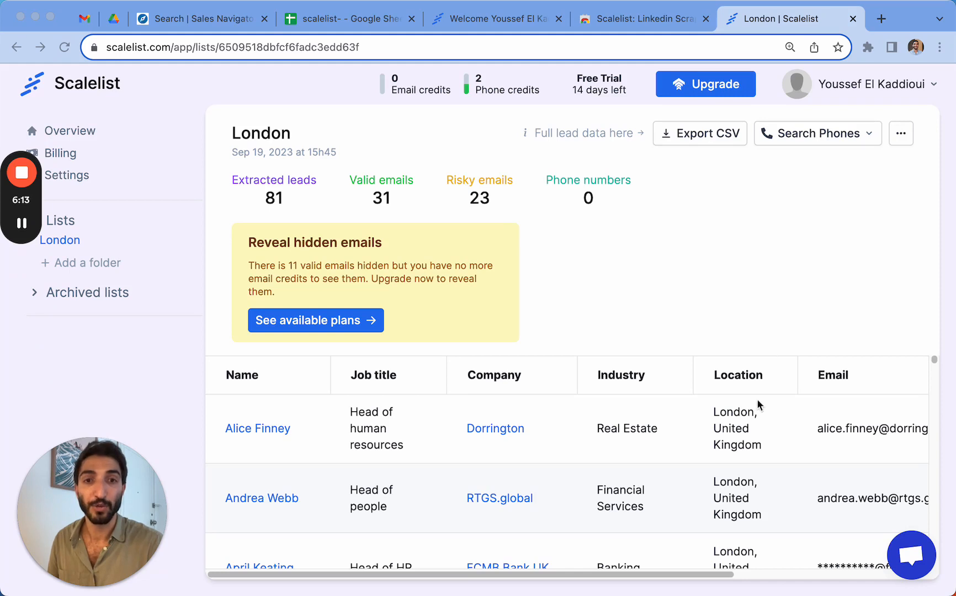
scroll(down, 3)
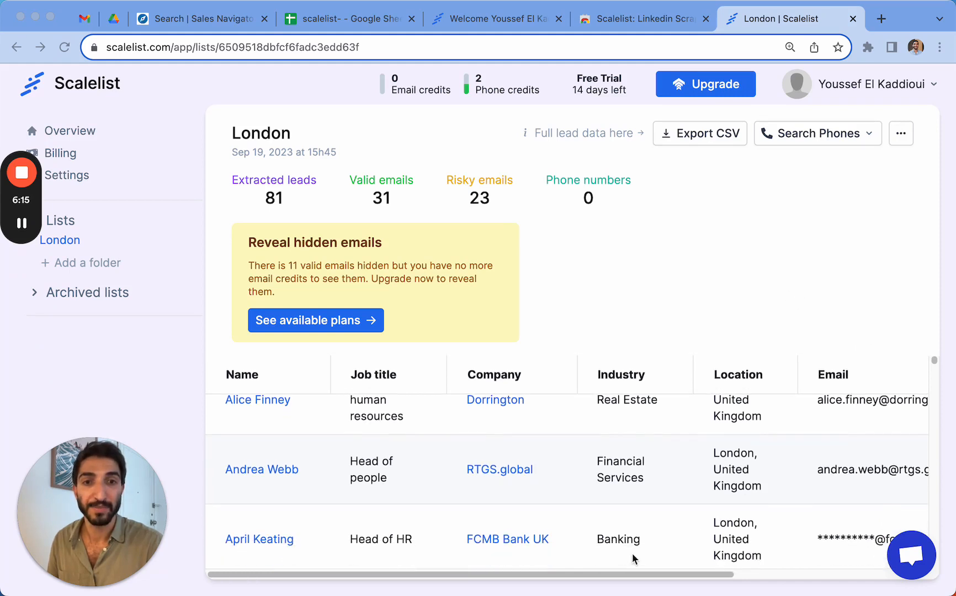
scroll(right, 3)
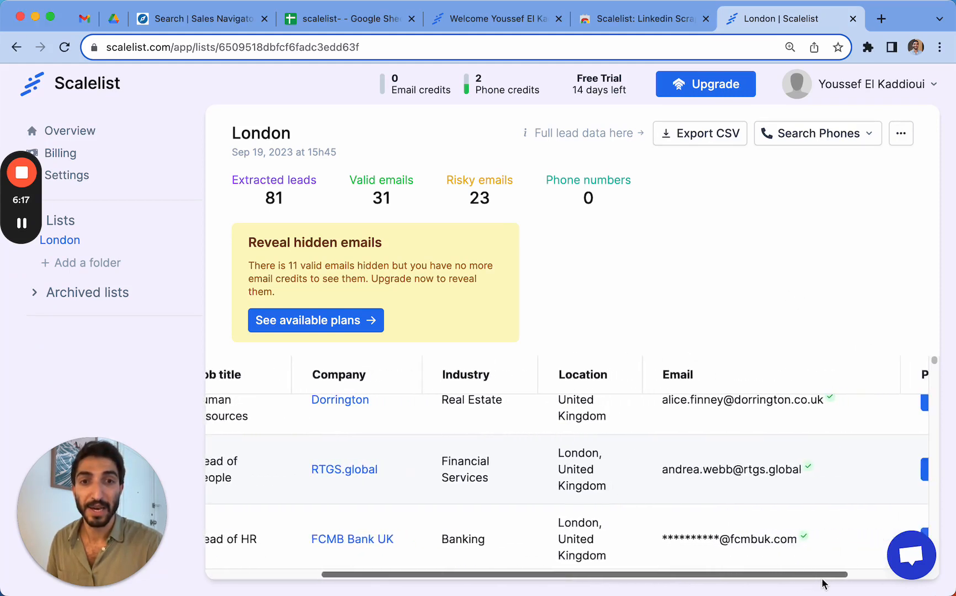
scroll(right, 3)
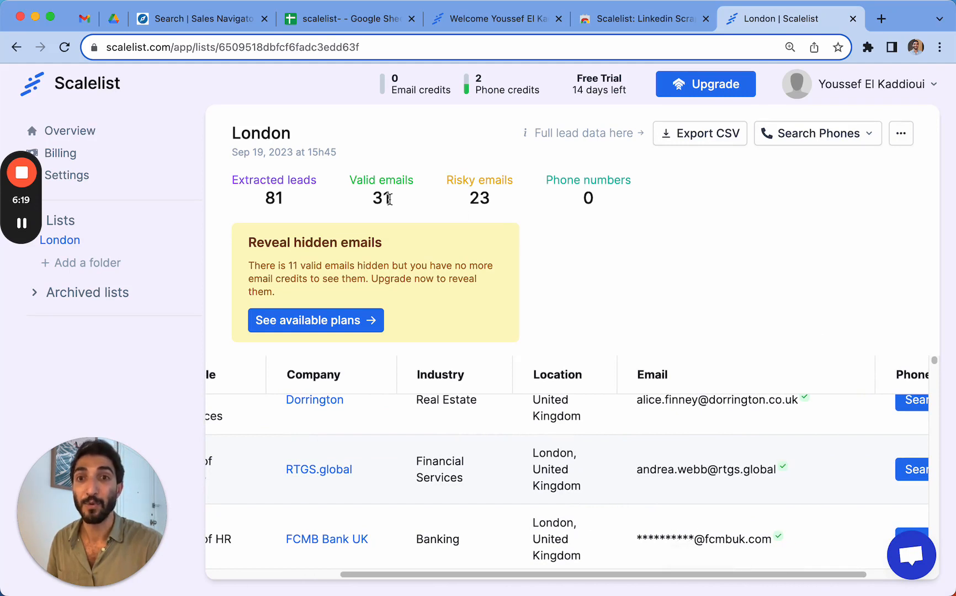
mouse_move(695, 391)
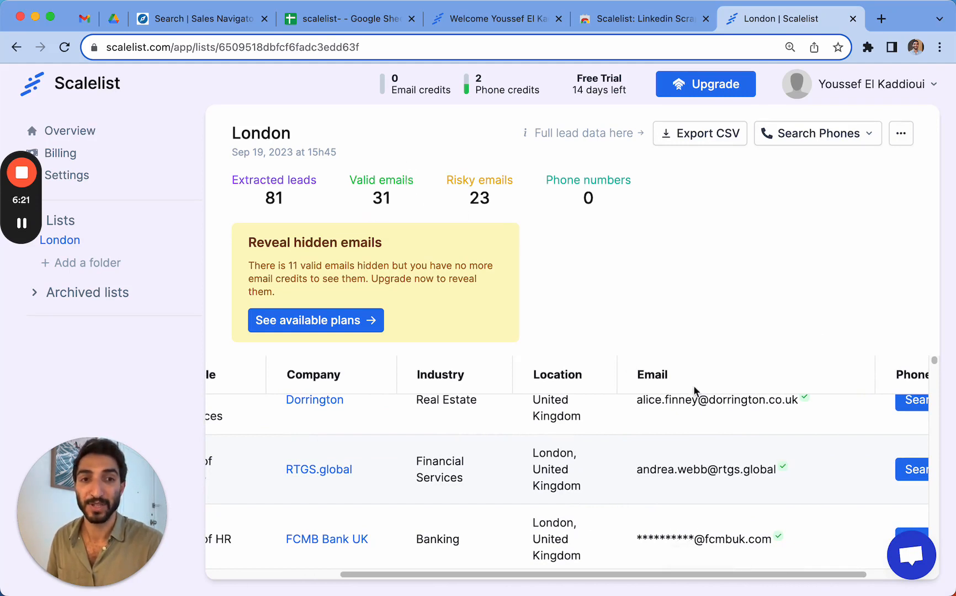
scroll(down, 3)
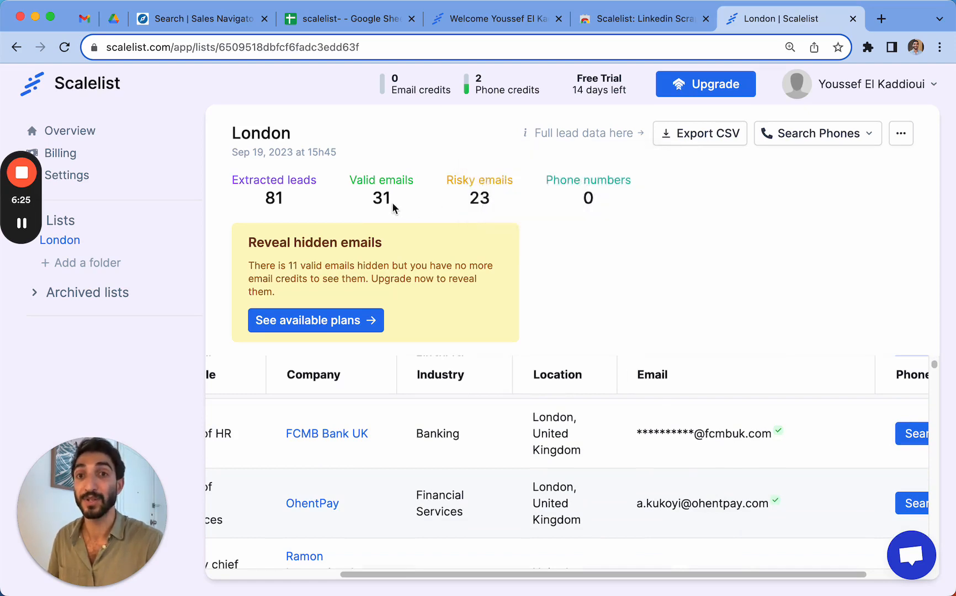
mouse_move(625, 313)
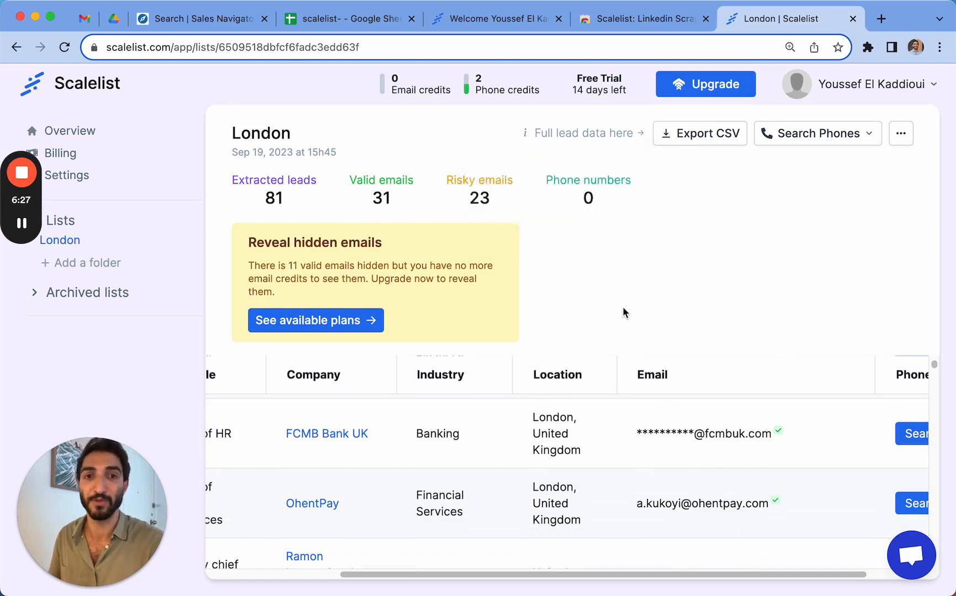
mouse_move(282, 72)
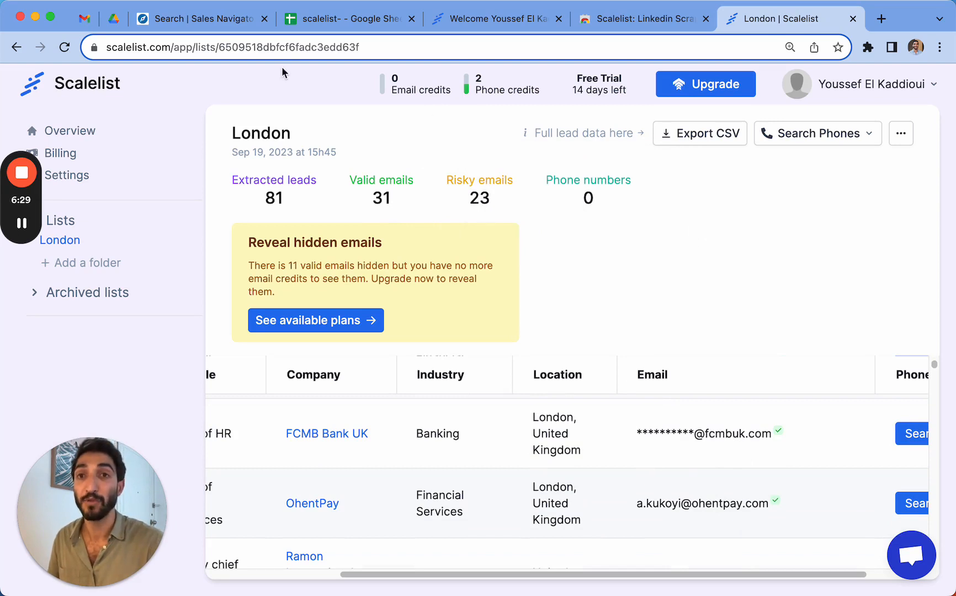
Export the London list as CSV and open the scalelist-London file in Google Sheets
click(700, 133)
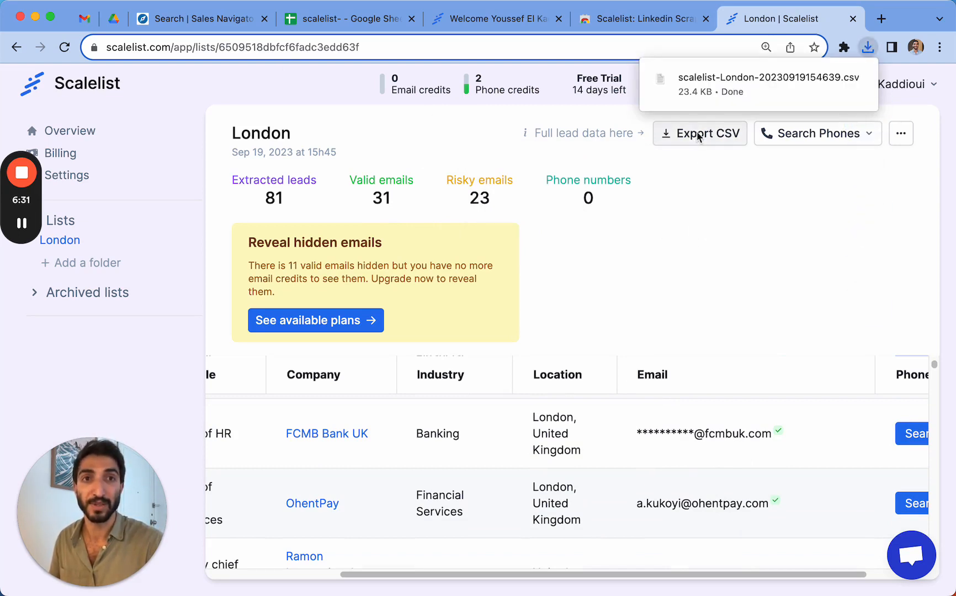
click(901, 134)
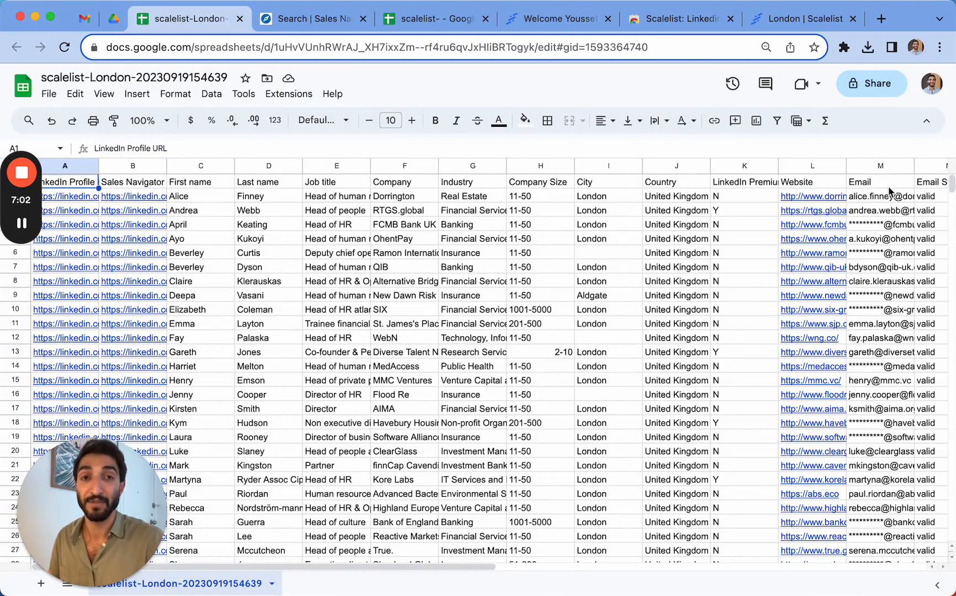
click(880, 225)
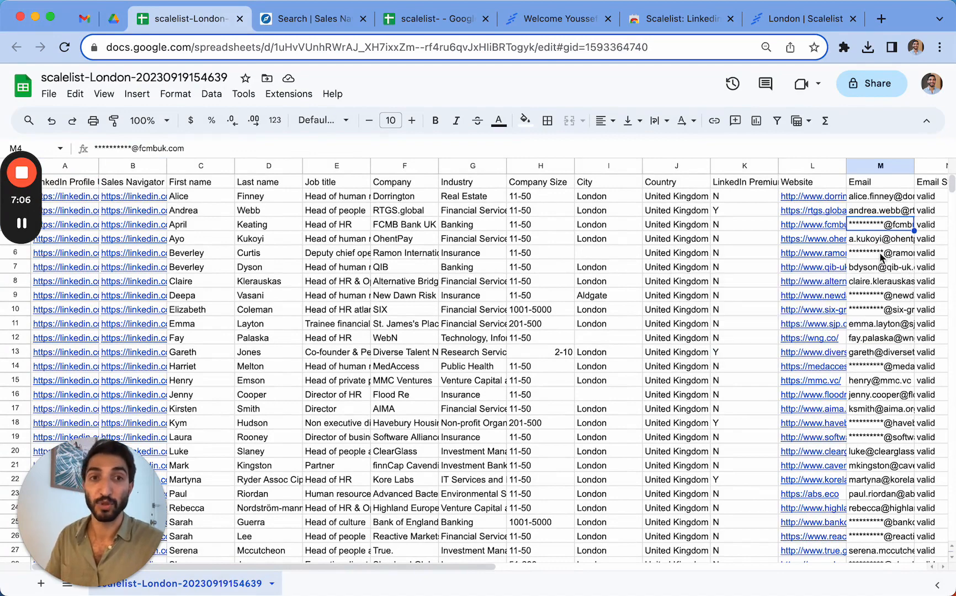
scroll(down, 3)
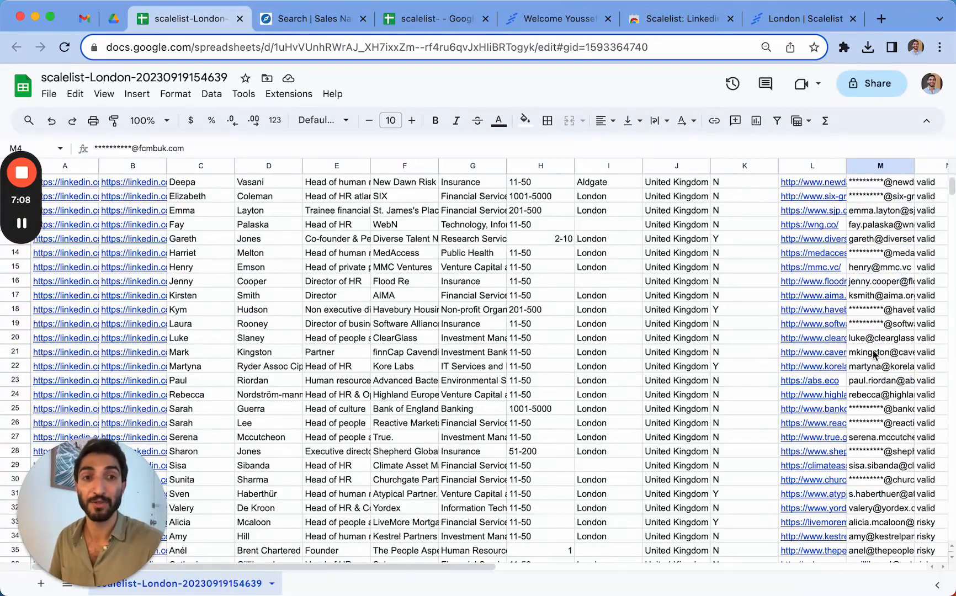